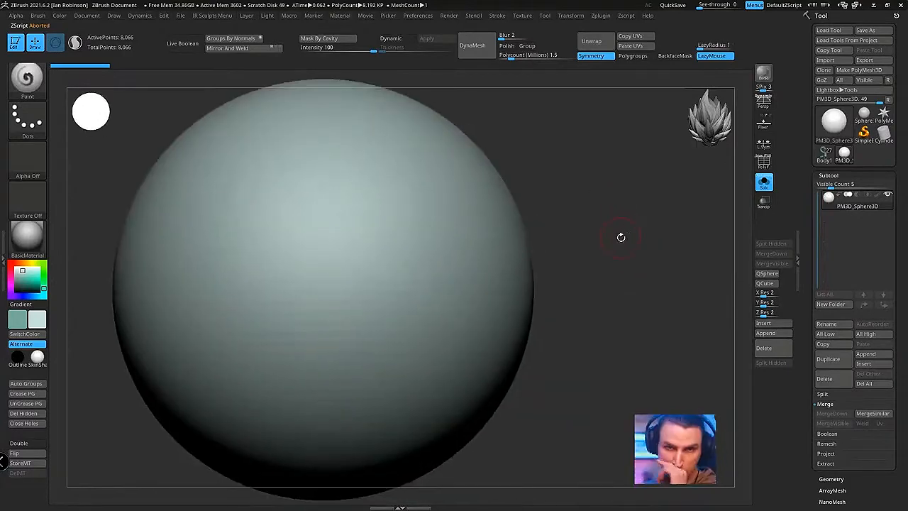
mouse_move(571, 276)
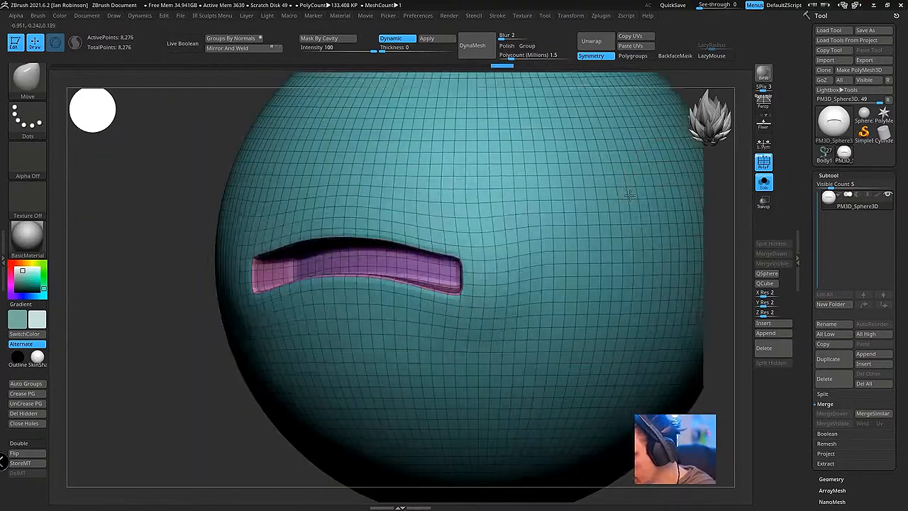
Orbit the sphere to inspect the slot-shaped mouth groove extruded into its front.
left_click_drag(497, 284, 344, 405)
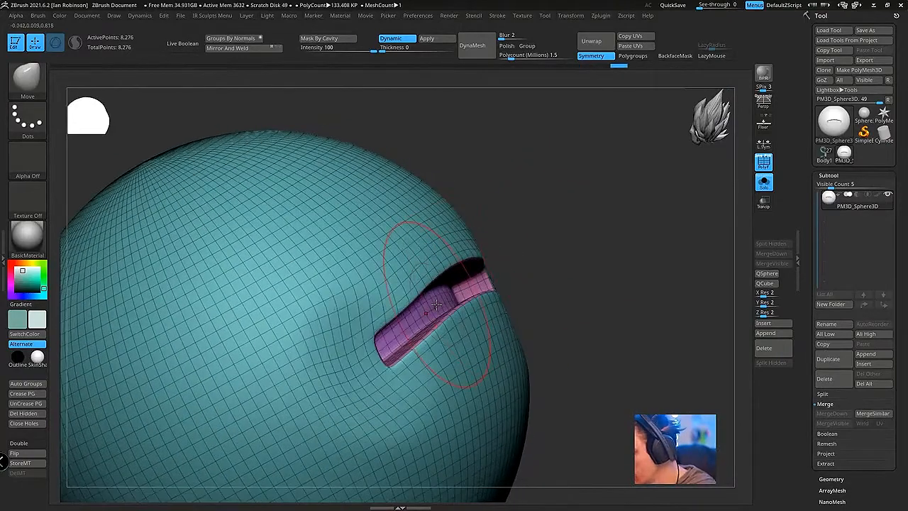
Face the mouth and reshape its rim into a thin, softly puffed lip line.
left_click_drag(436, 306, 493, 282)
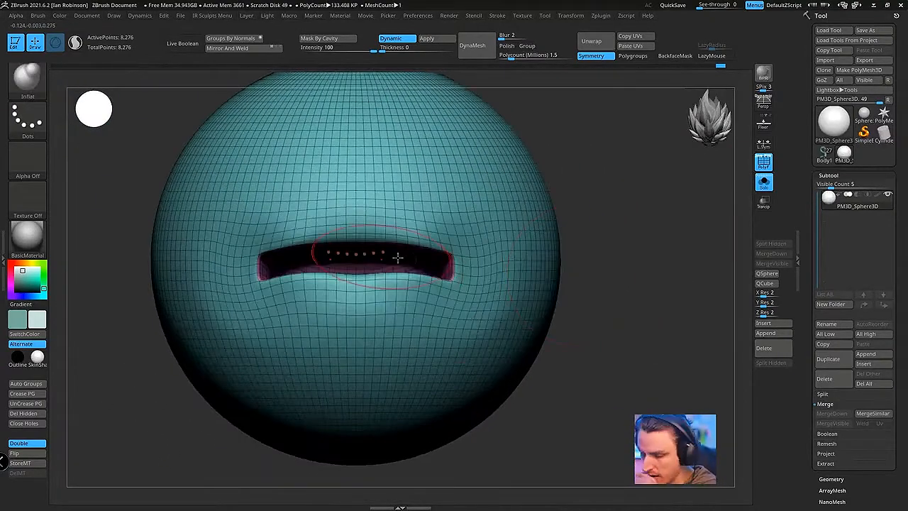
left_click_drag(398, 259, 603, 284)
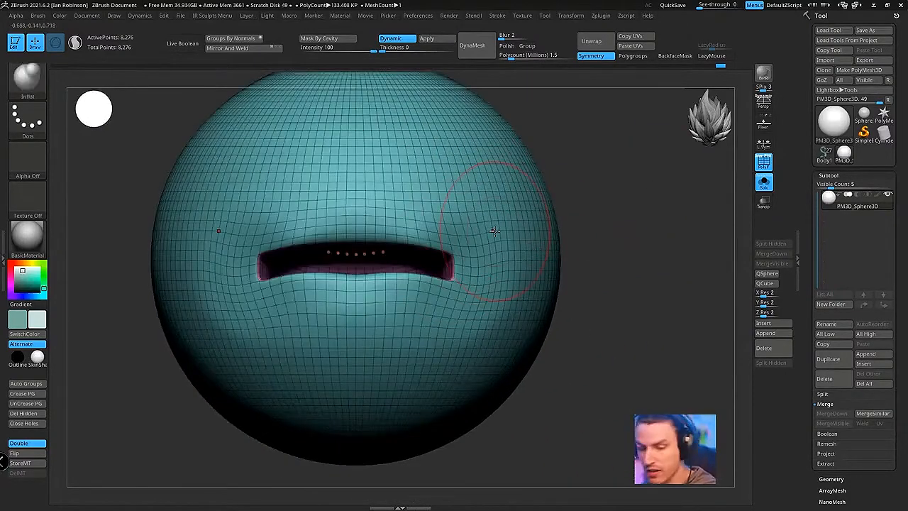
mouse_move(488, 243)
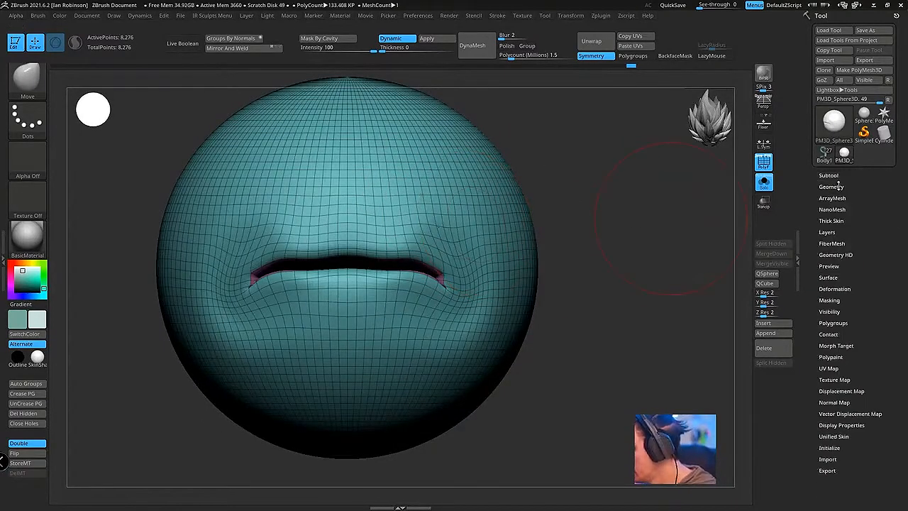
Run ZRemesher with Target Polygons Count 3 for lighter quad topology looping around the mouth.
left_click(831, 187)
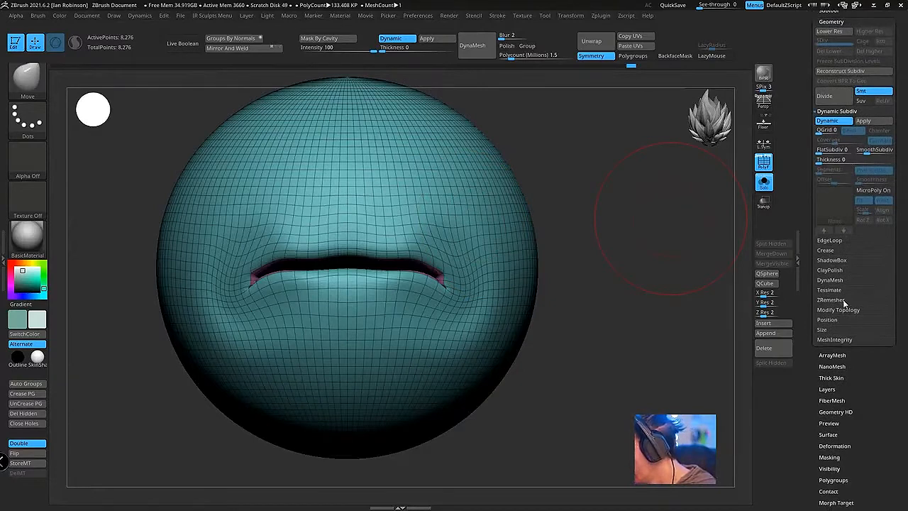
left_click(832, 299)
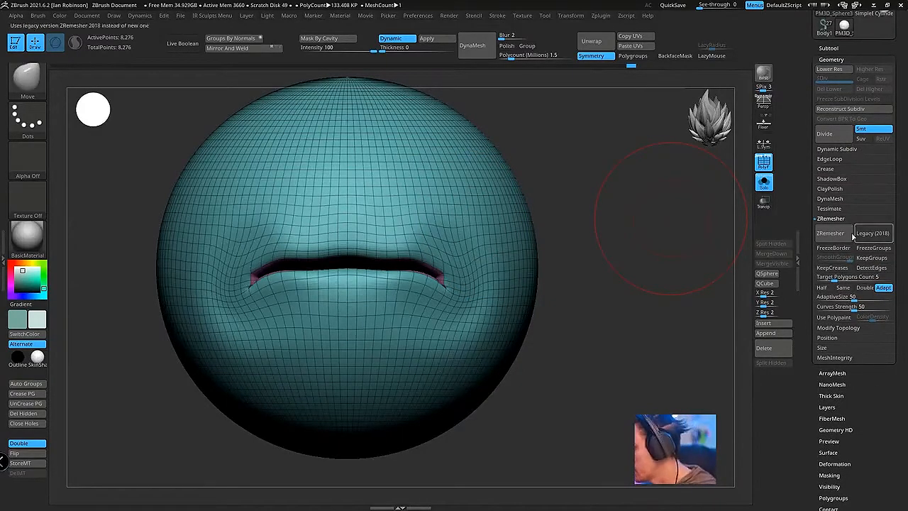
left_click(832, 233)
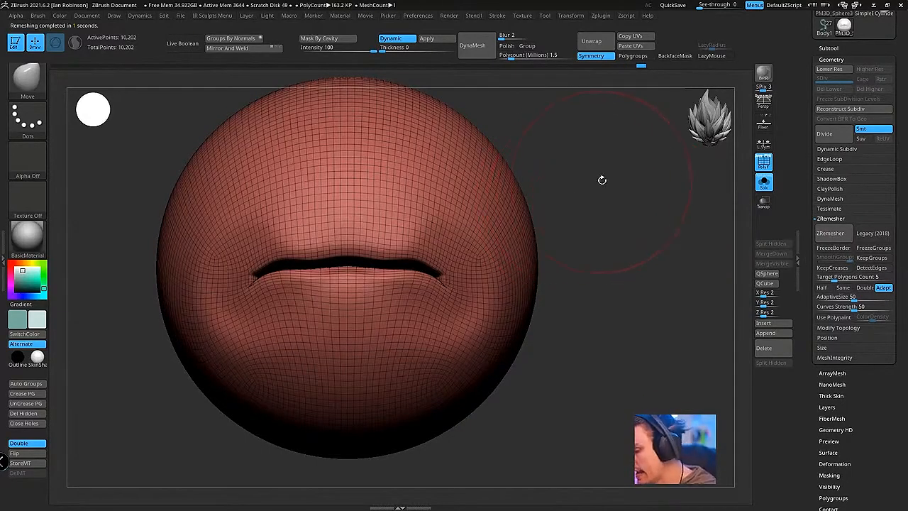
left_click(882, 287)
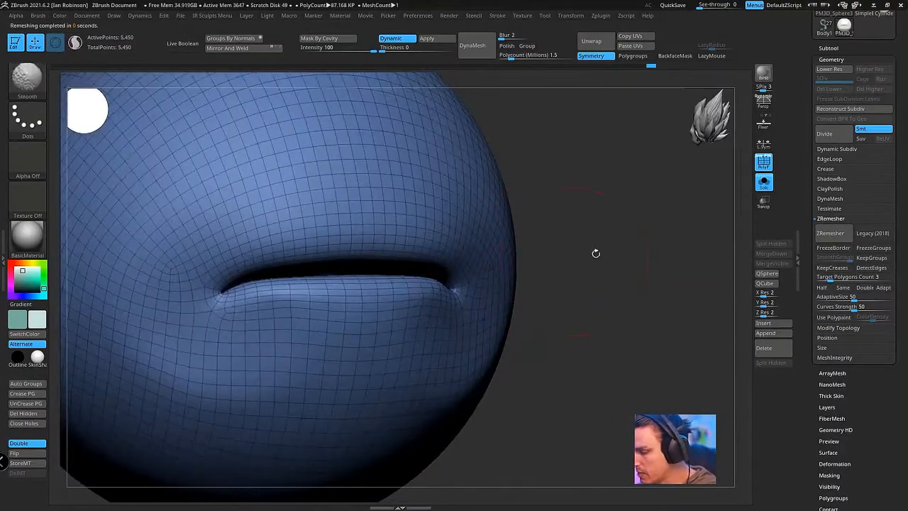
left_click(27, 78)
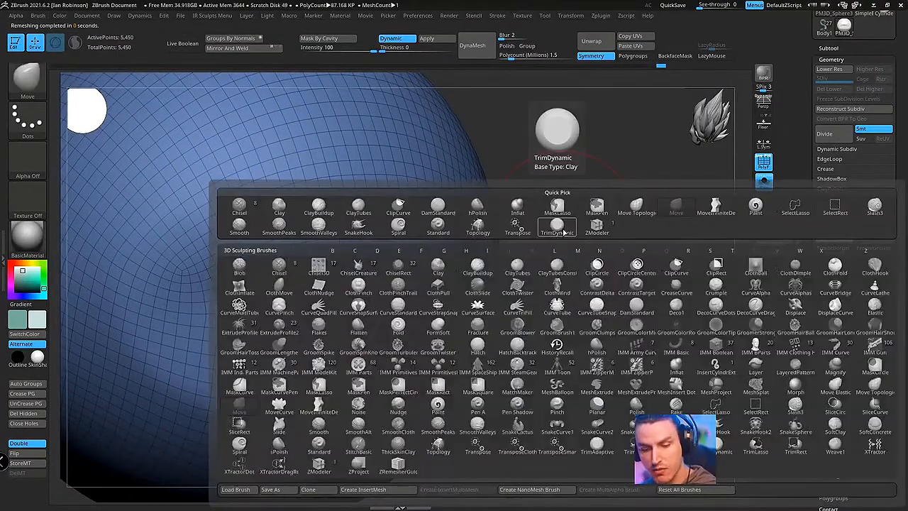
With the Move brush, pull the mouth edges out into pouting upper and lower lips.
left_click(438, 213)
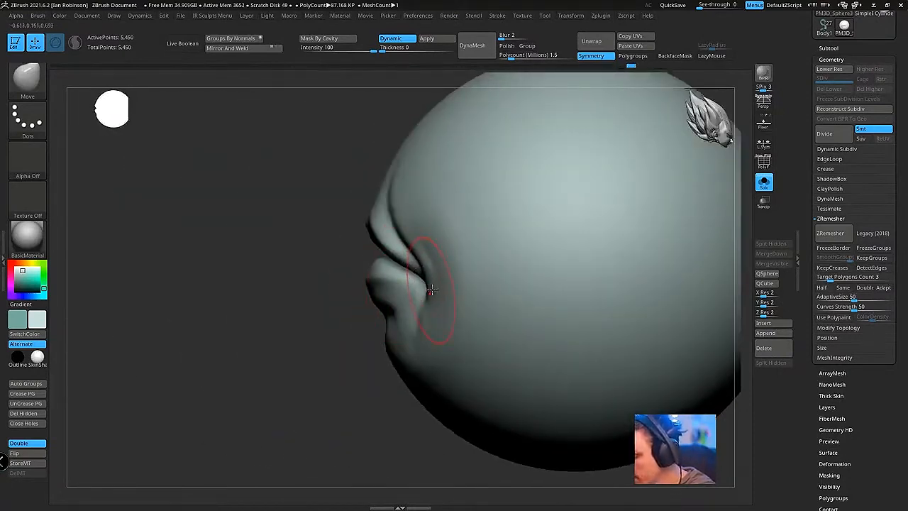
left_click_drag(433, 291, 361, 259)
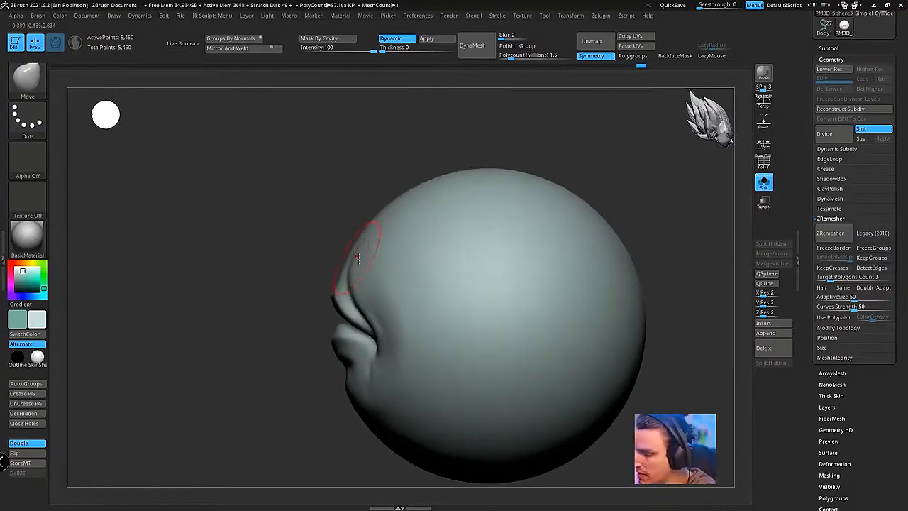